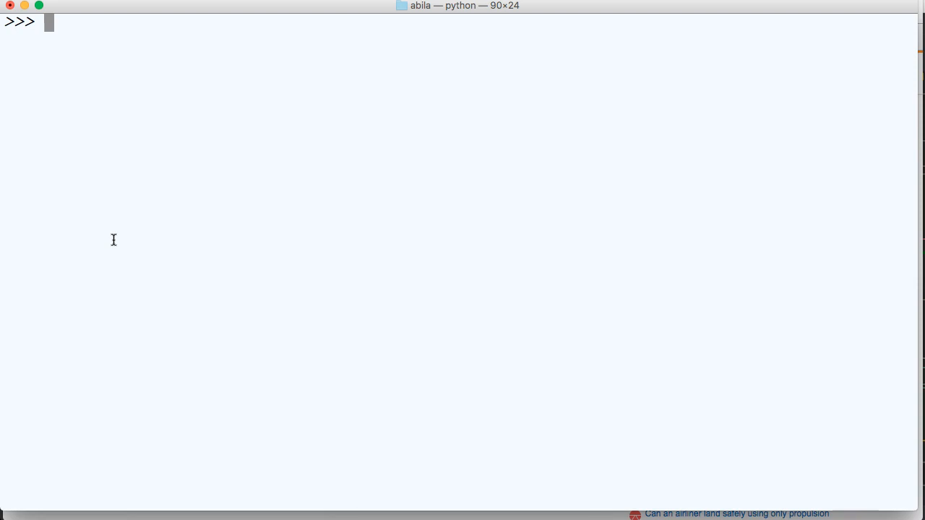
Step: Enter f = lambda a: "same" if a == 100 else "not same" at the >>> prompt
{"action": "type", "text": "f = lambda"}
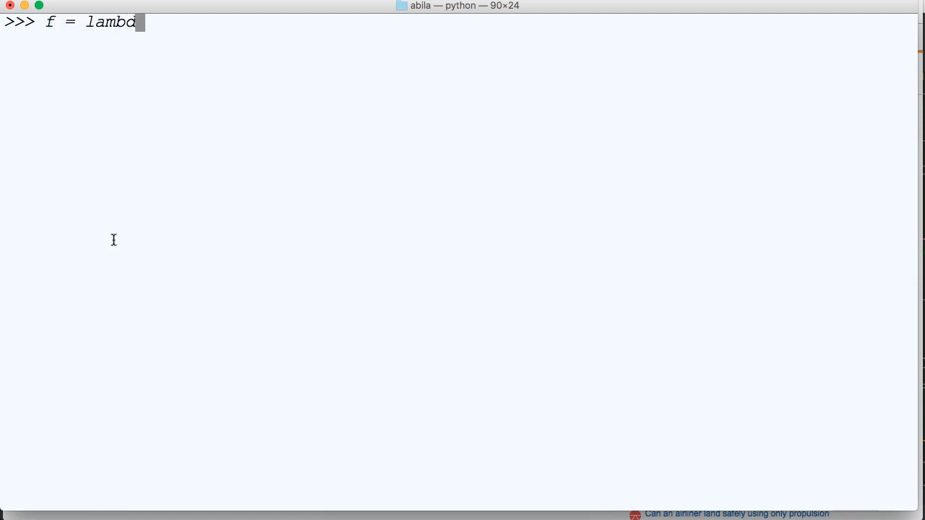
{"action": "type", "text": "a:"}
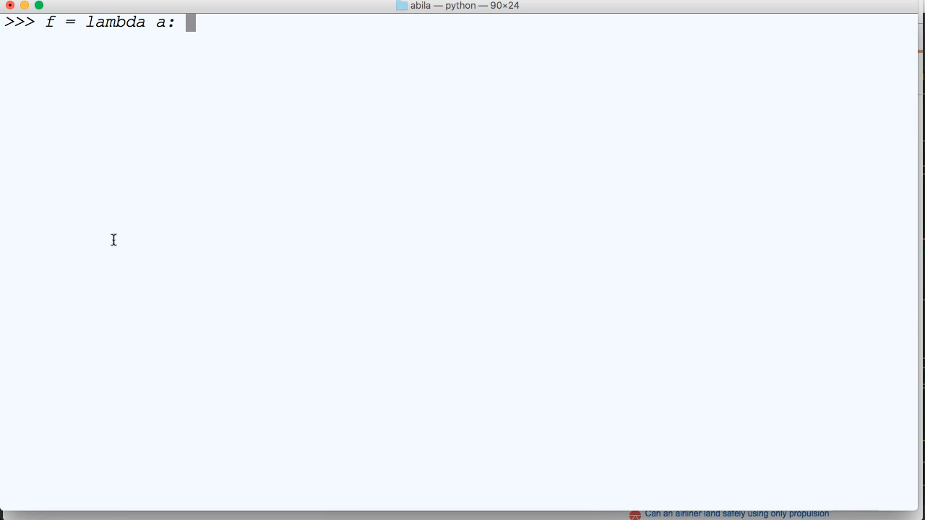
{"action": "type", "text": "\""}
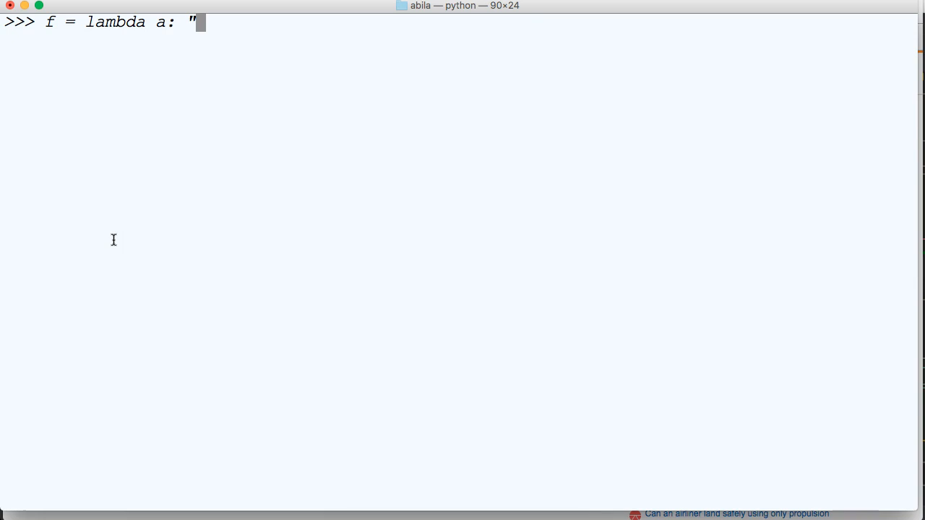
{"action": "type", "text": "same\""}
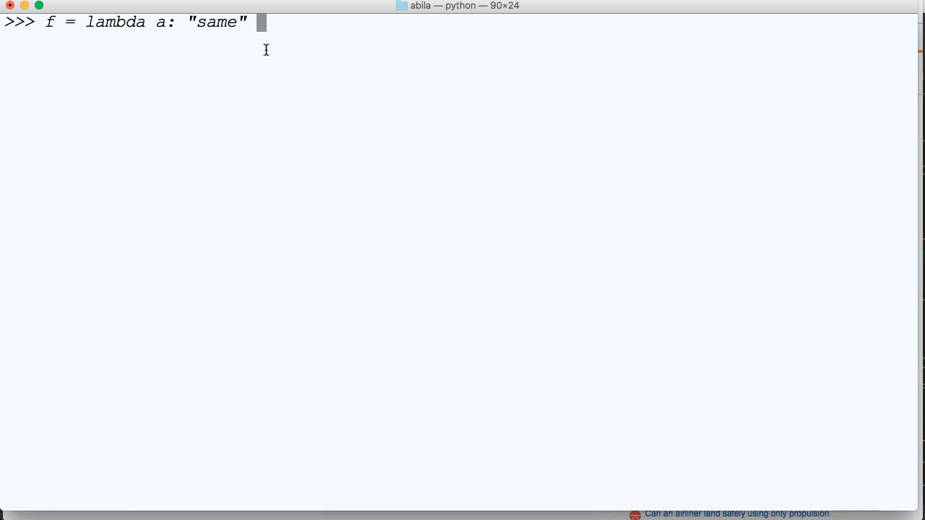
{"action": "type", "text": "if a"}
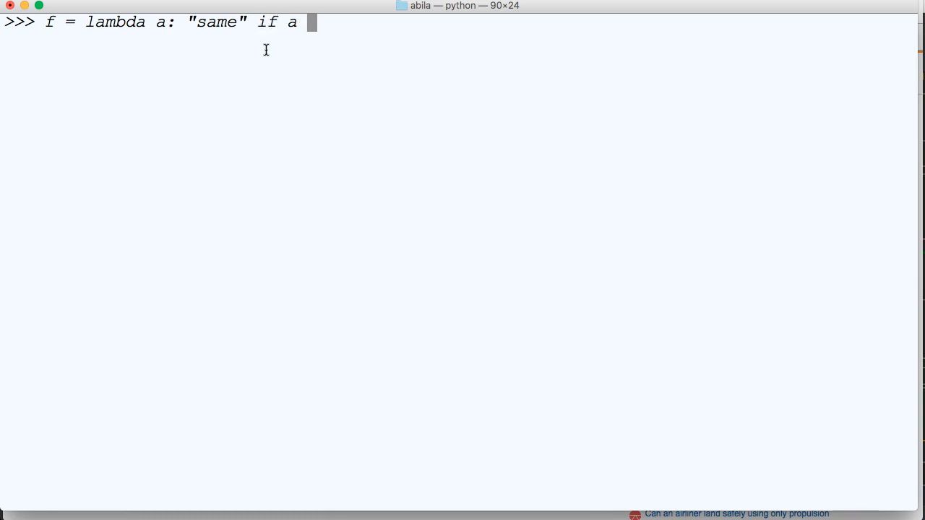
{"action": "type", "text": "== 100 else"}
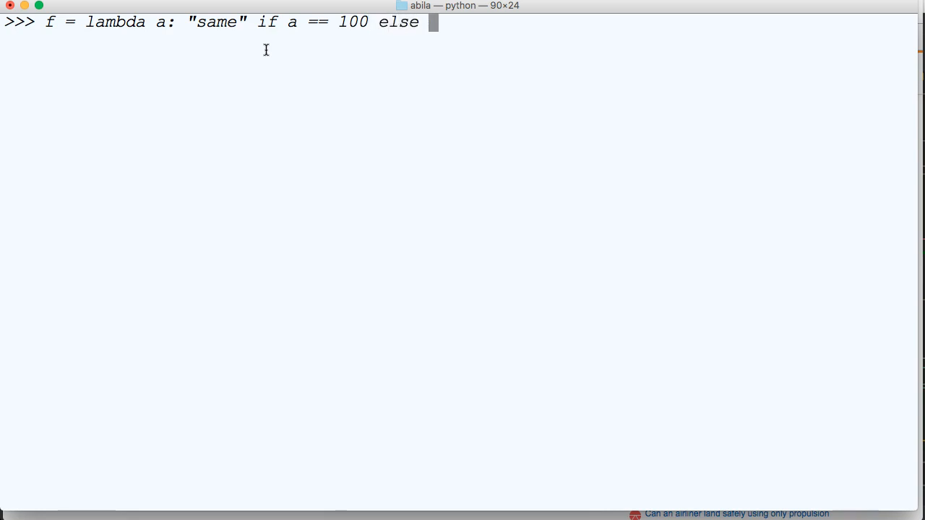
{"action": "type", "text": "\"not same"}
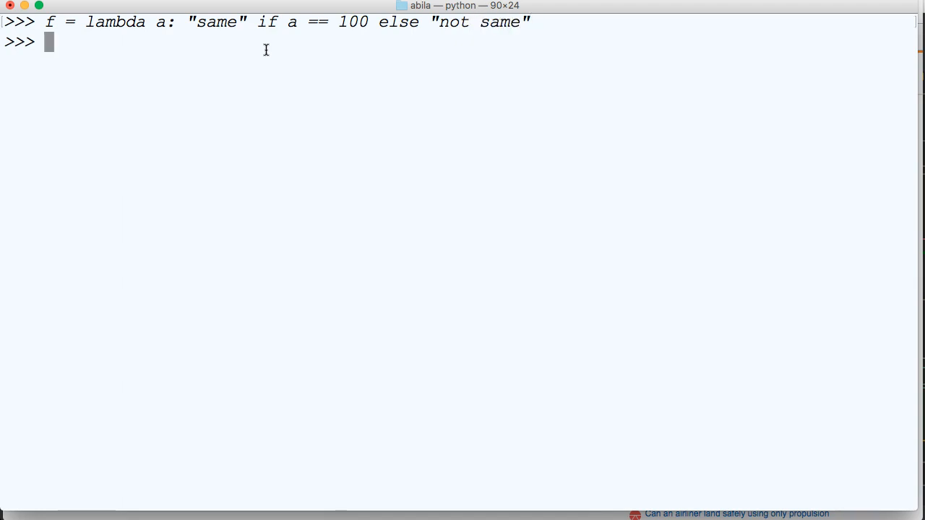
Step: Call f(100) and f(50), getting 'same' and 'not same' back
{"action": "type", "text": "f(1"}
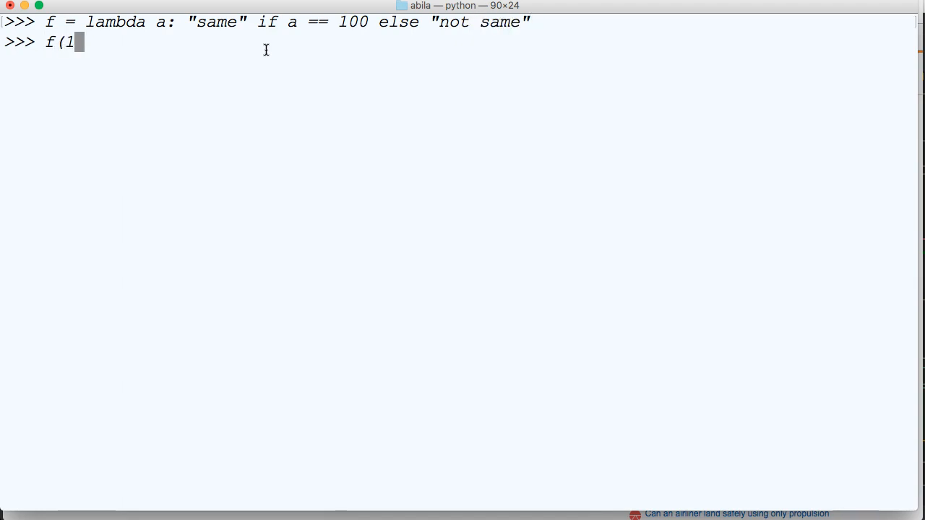
{"action": "key", "text": "Return"}
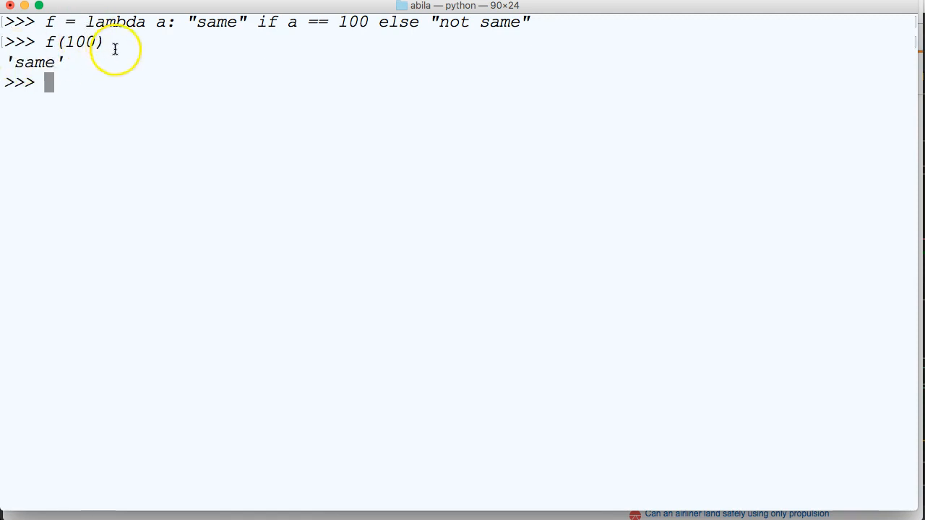
{"action": "type", "text": "f(5"}
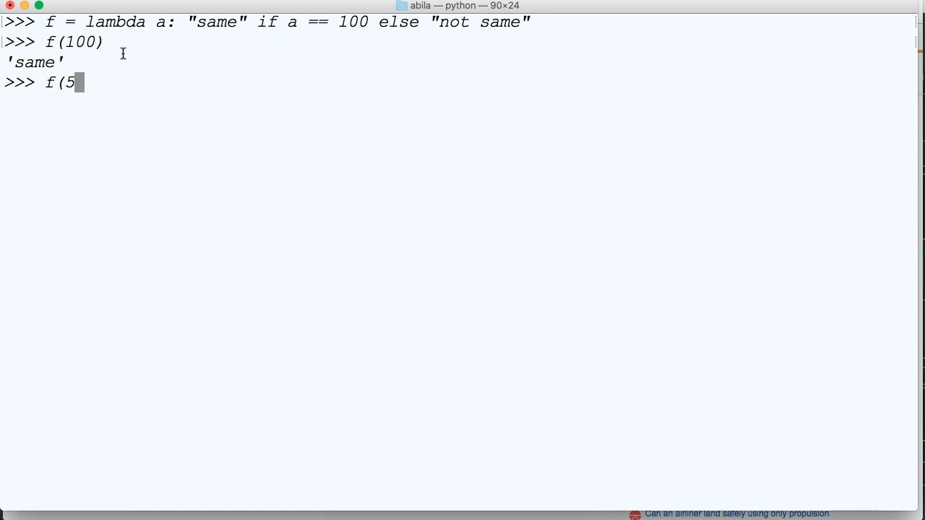
{"action": "type", "text": "0)"}
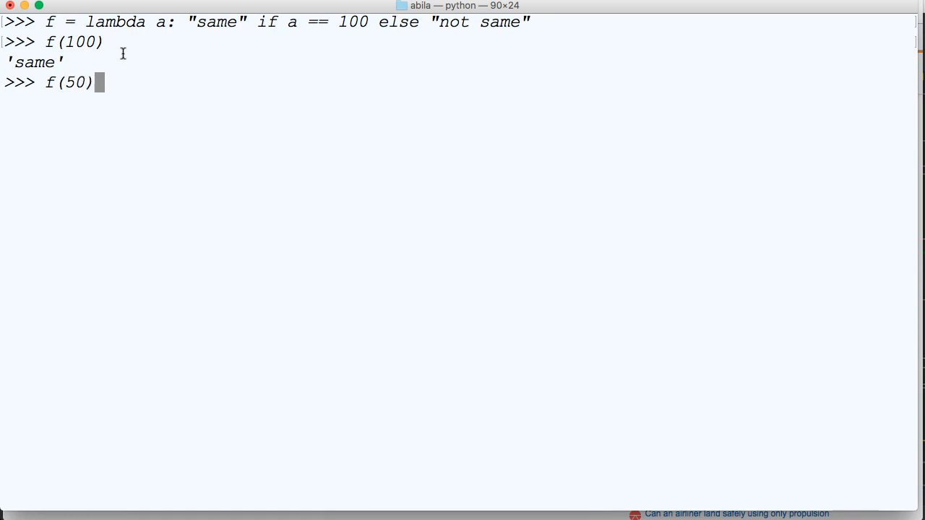
{"action": "key", "text": "Return"}
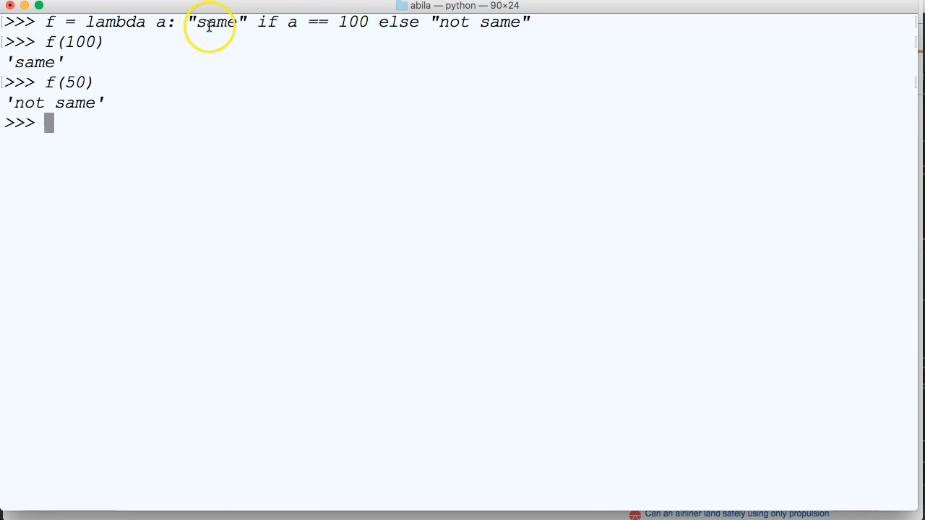
{"action": "mouse_move", "coordinate": [494, 26]}
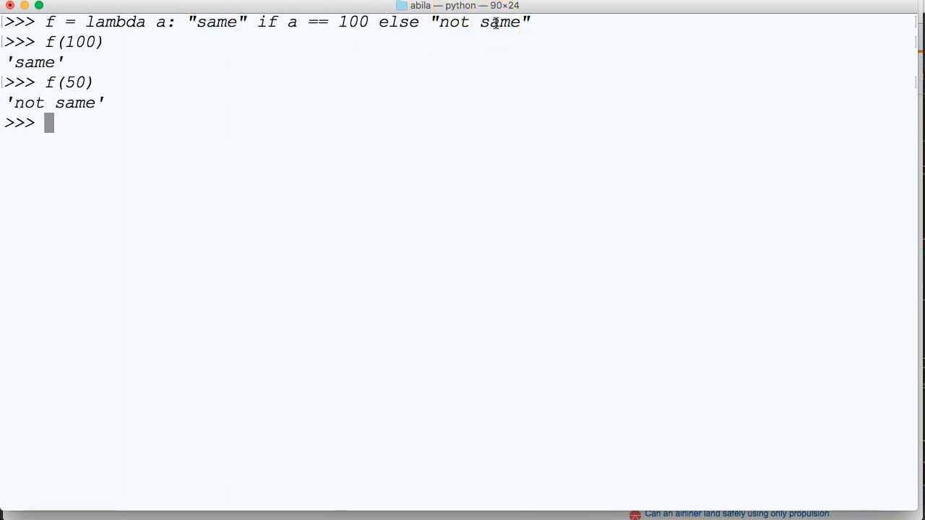
{"action": "mouse_move", "coordinate": [243, 66]}
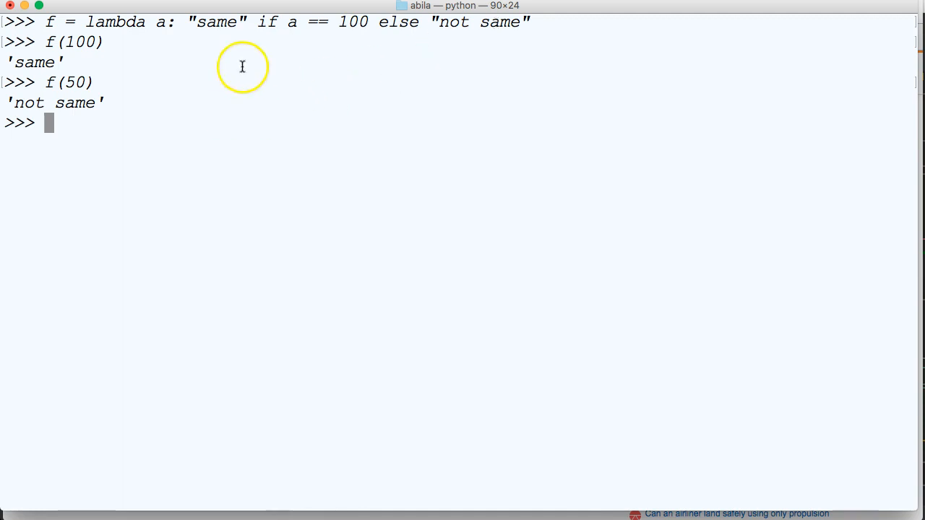
{"action": "mouse_move", "coordinate": [318, 161]}
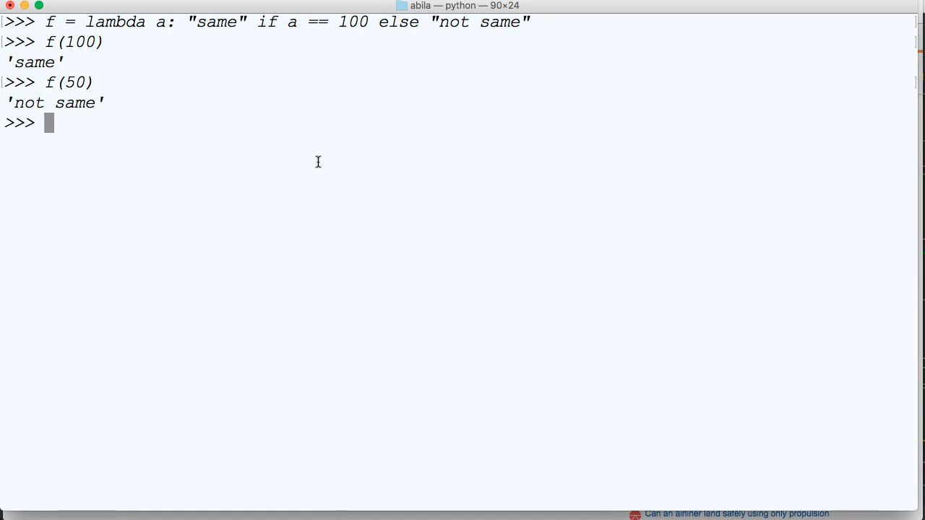
Step: Enter a lambda with an 'elif a == 50' branch returning "same as 50", which raises a SyntaxError
{"action": "type", "text": "f ="}
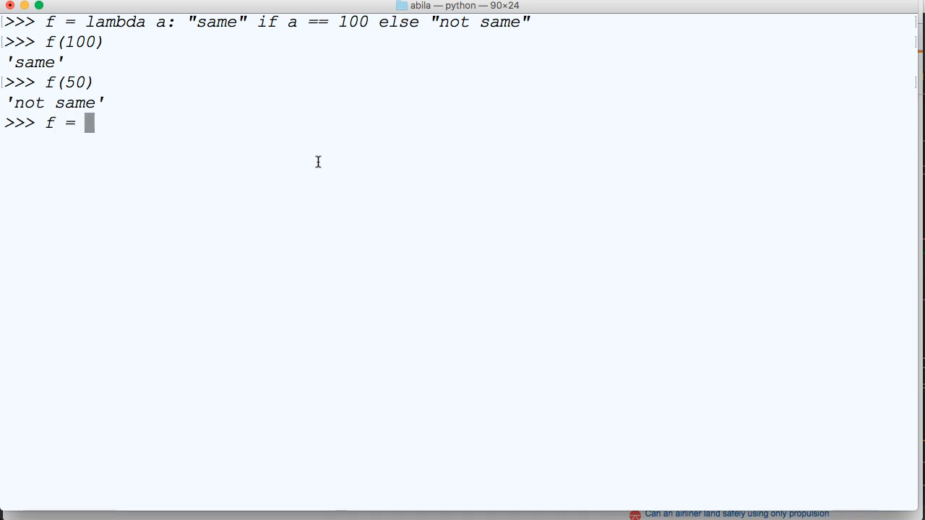
{"action": "type", "text": "lambda a"}
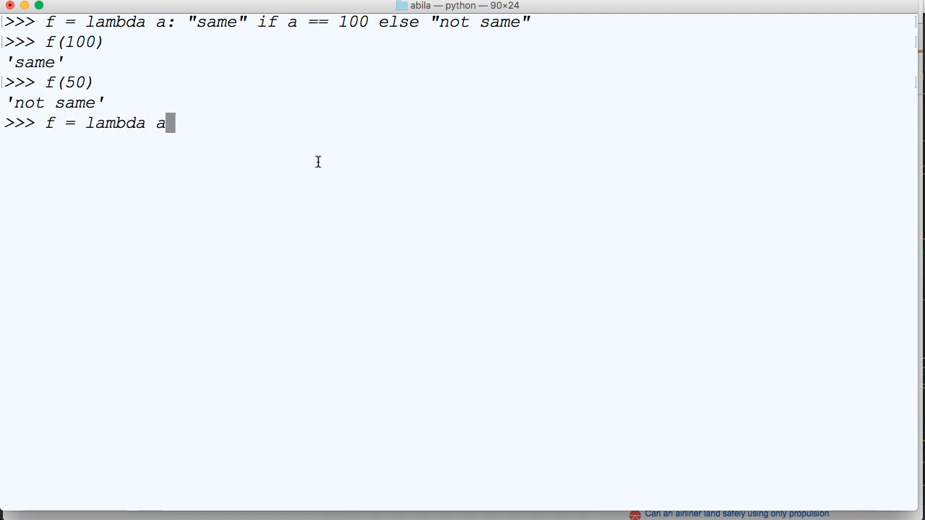
{"action": "type", "text": ":"}
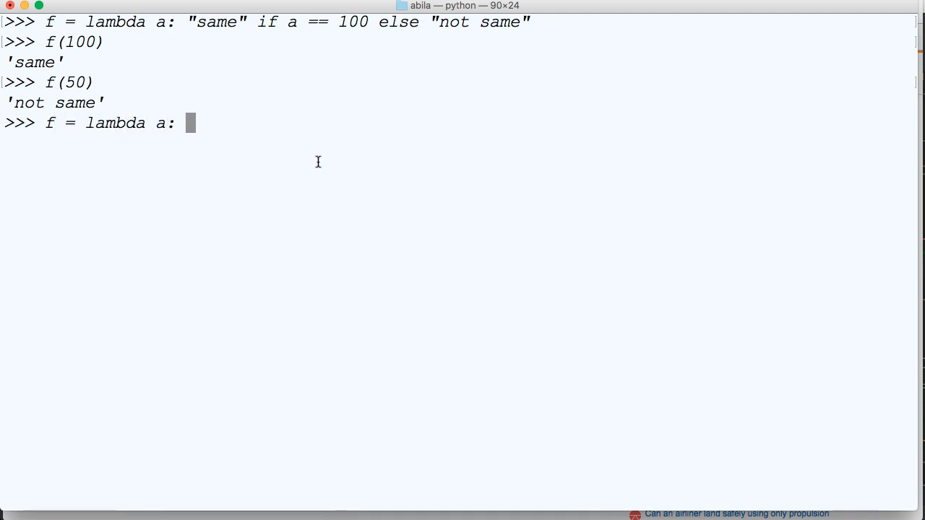
{"action": "type", "text": "\"sa"}
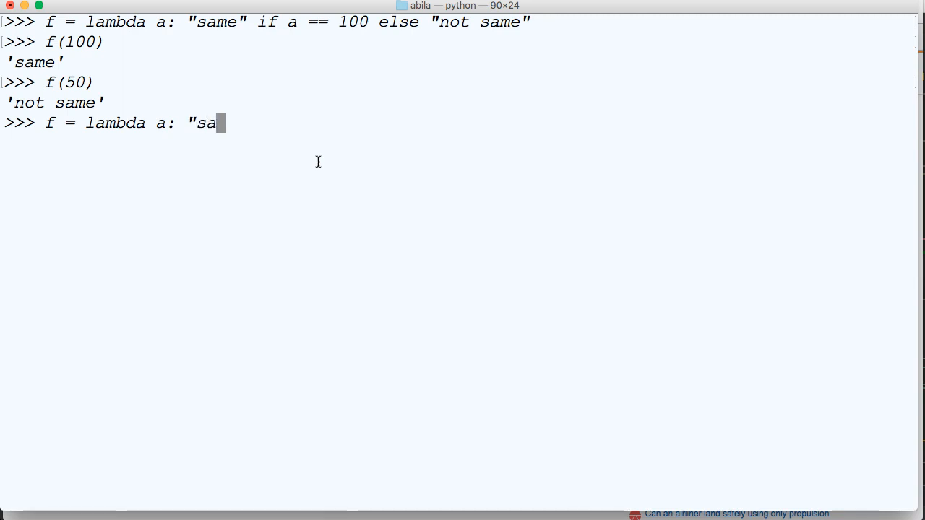
{"action": "type", "text": "me\" if a == 100"}
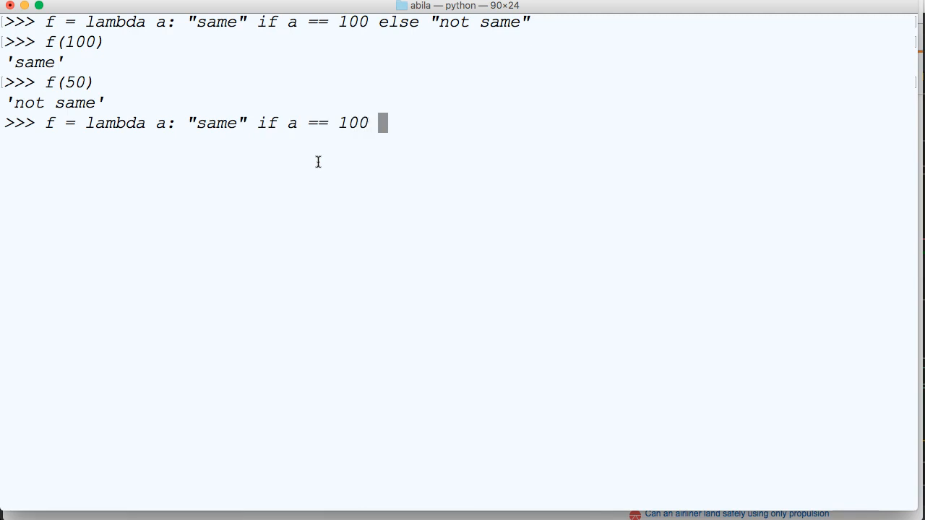
{"action": "type", "text": "\""}
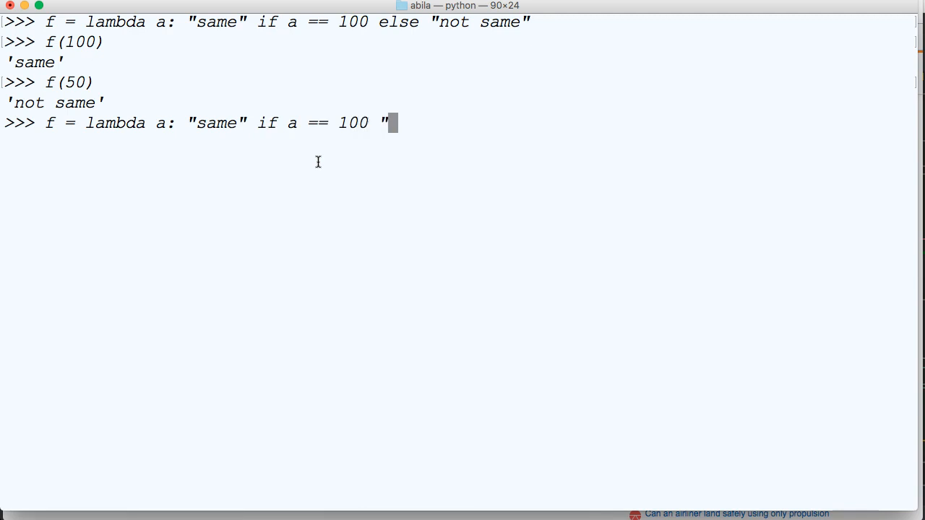
{"action": "type", "text": "same"}
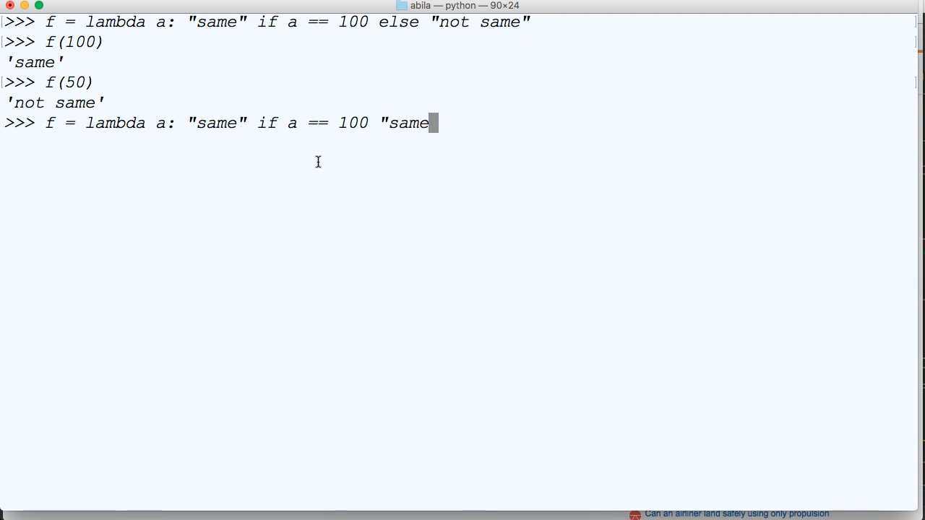
{"action": "type", "text": "as 50\" elif a =="}
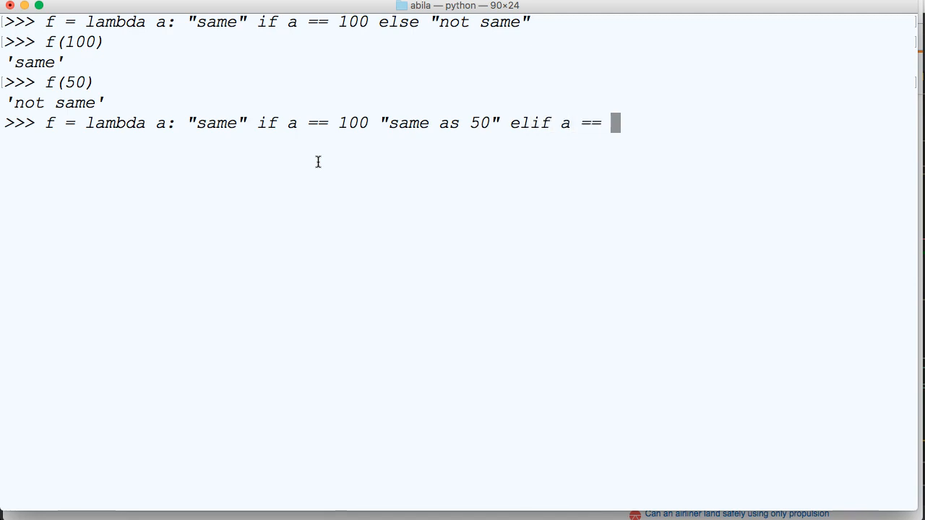
{"action": "type", "text": "50"}
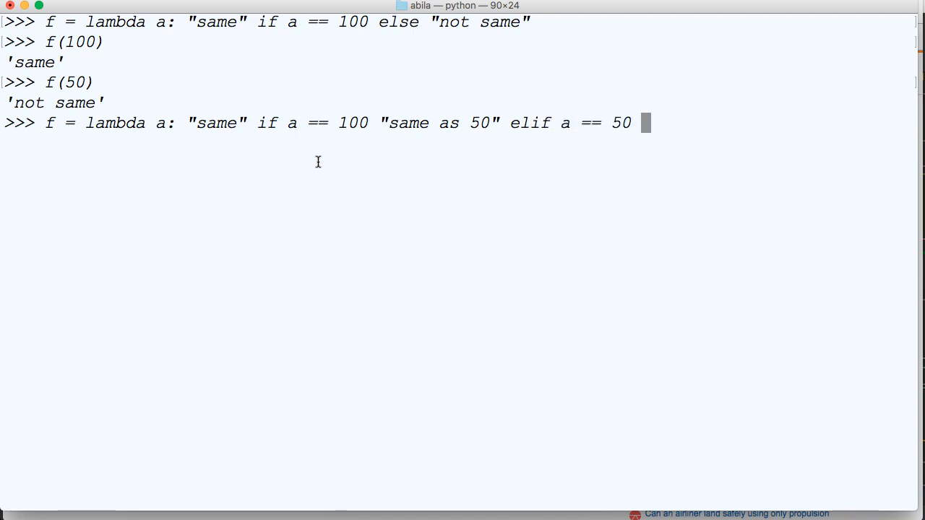
{"action": "type", "text": "else \""}
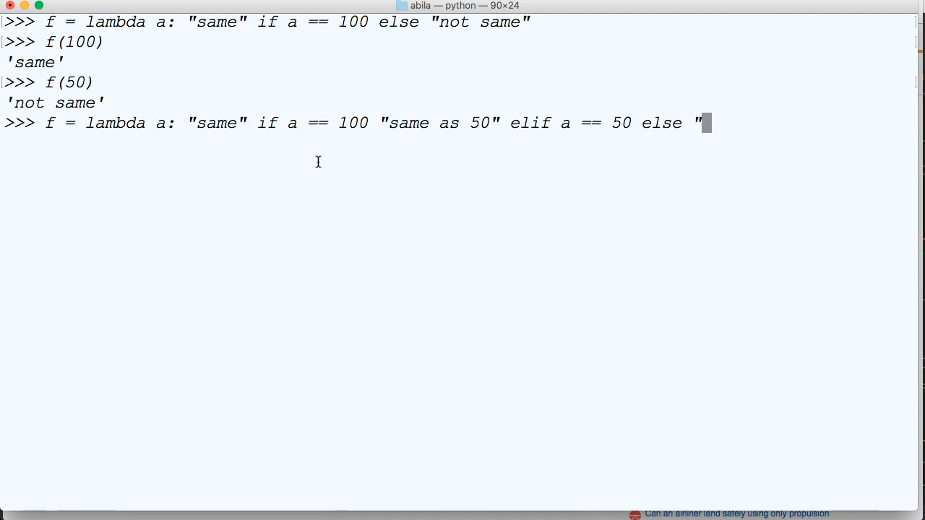
{"action": "type", "text": "not same"}
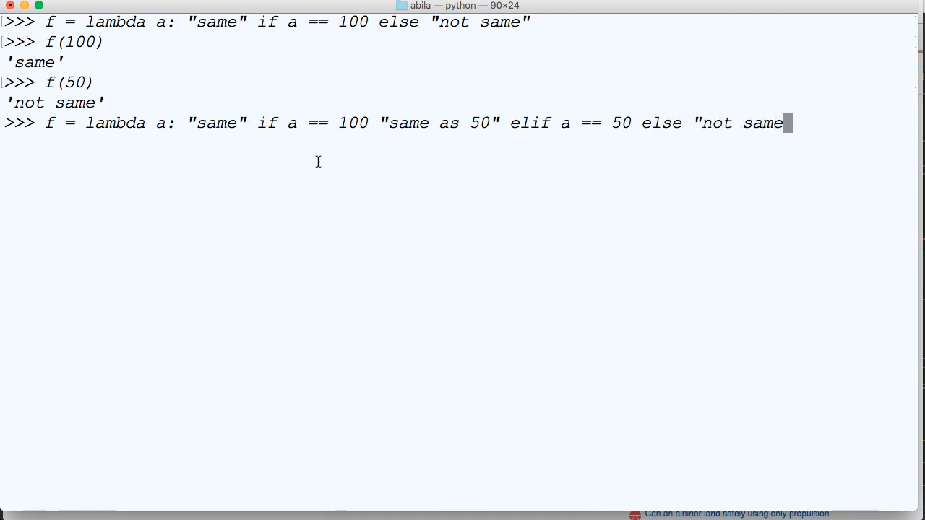
{"action": "key", "text": "enter"}
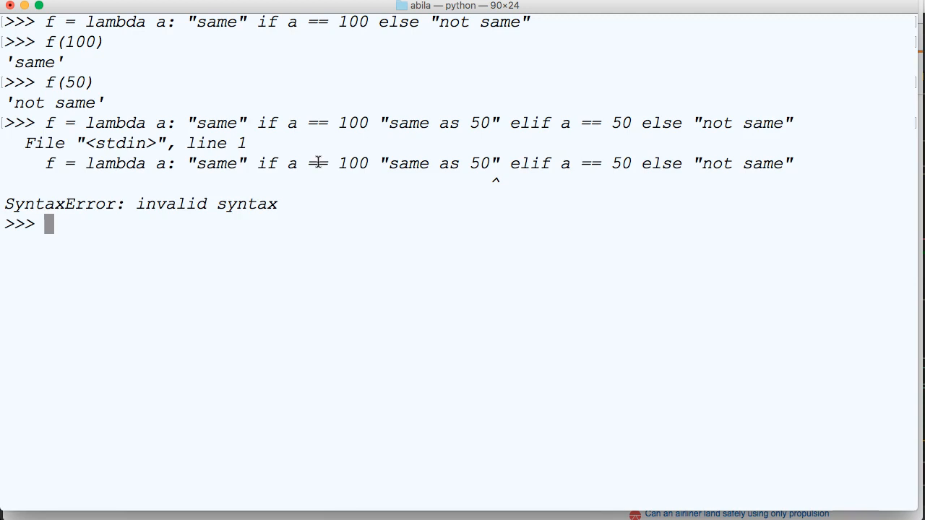
{"action": "mouse_move", "coordinate": [214, 263]}
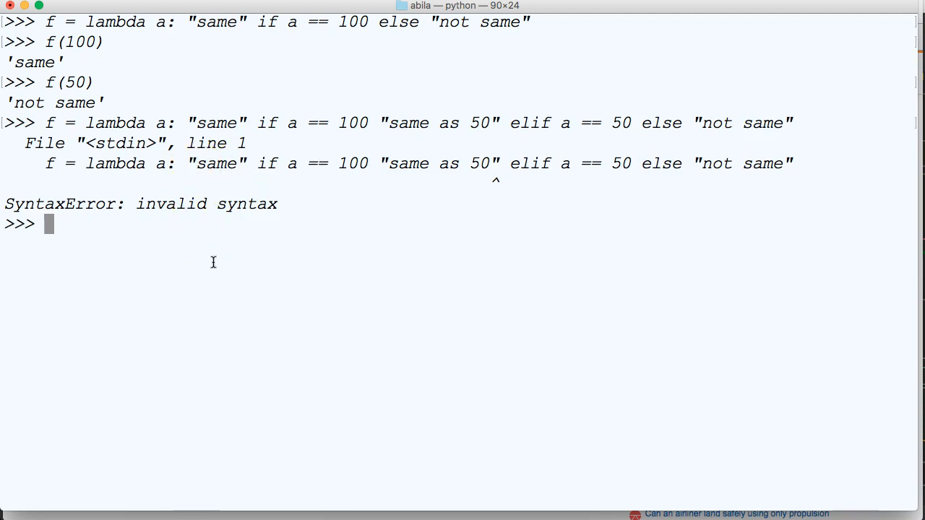
Step: Start f = lambda a: "same" if a == 100 else ( and erase a misplaced inner condition
{"action": "type", "text": "f = 1"}
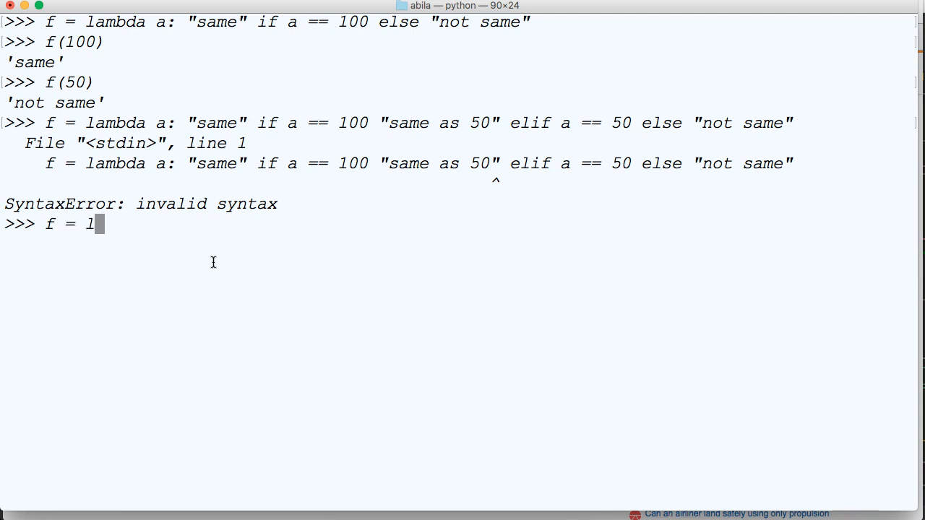
{"action": "type", "text": "ambda a"}
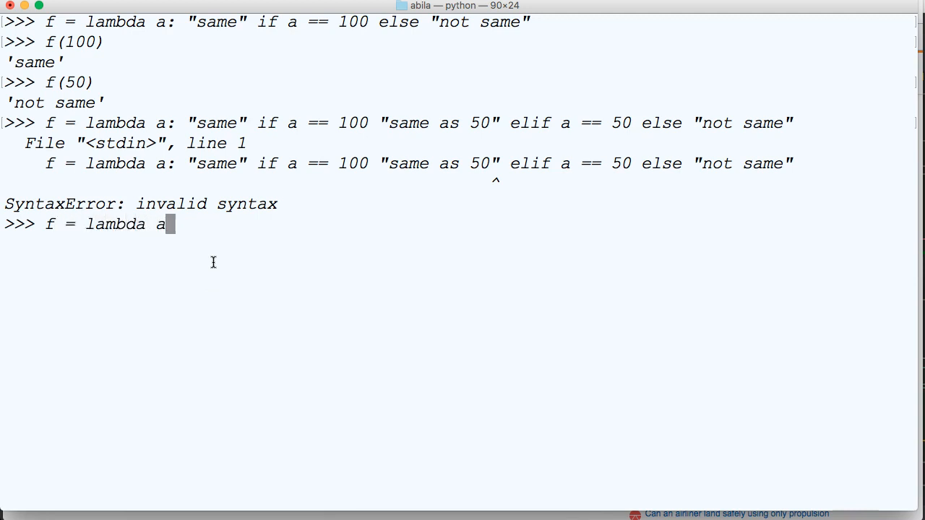
{"action": "type", "text": ": \"s"}
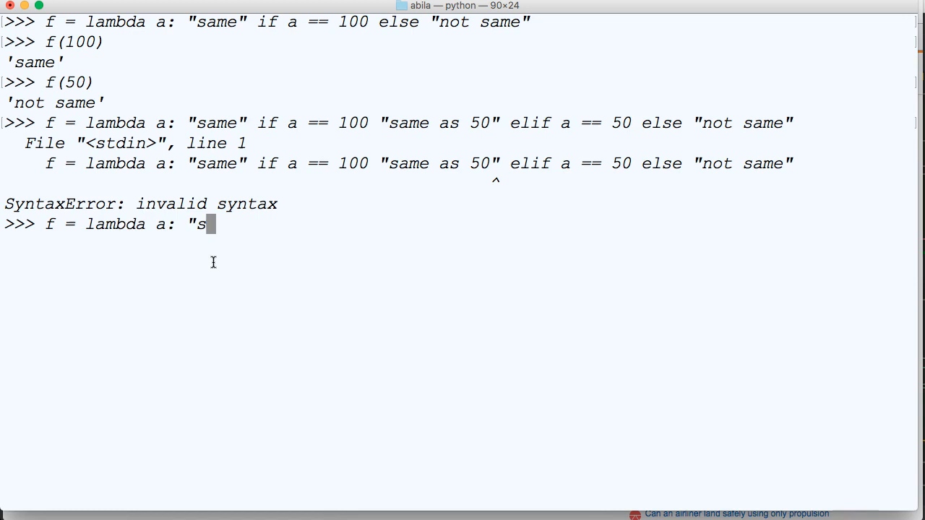
{"action": "type", "text": "ame\" if a"}
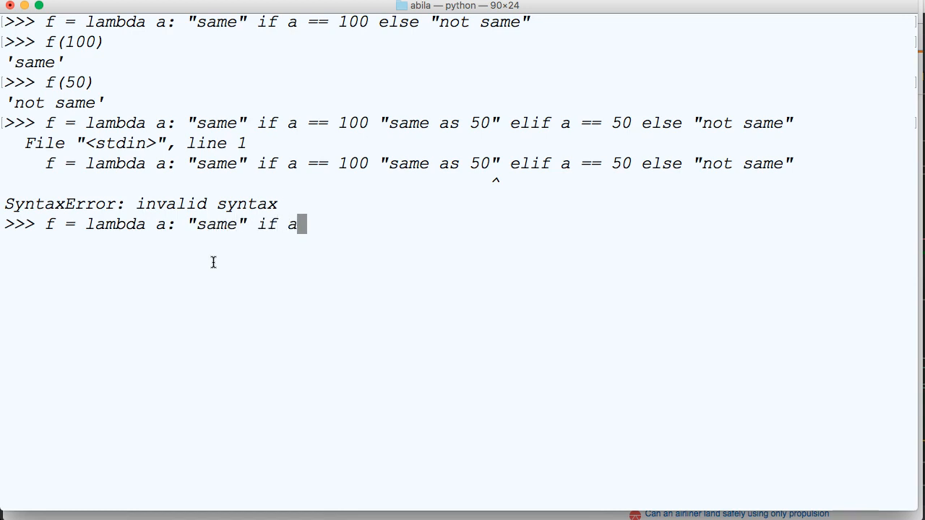
{"action": "type", "text": "== 100 else"}
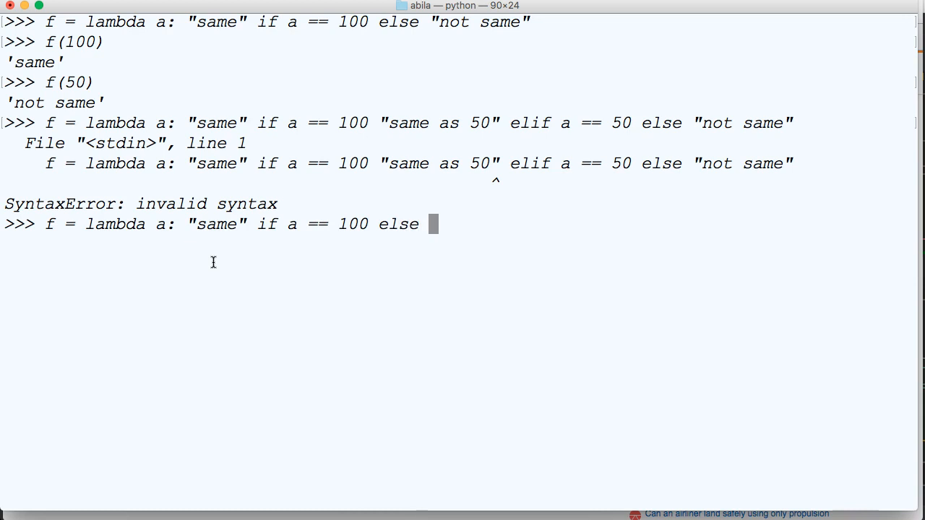
{"action": "type", "text": "(if"}
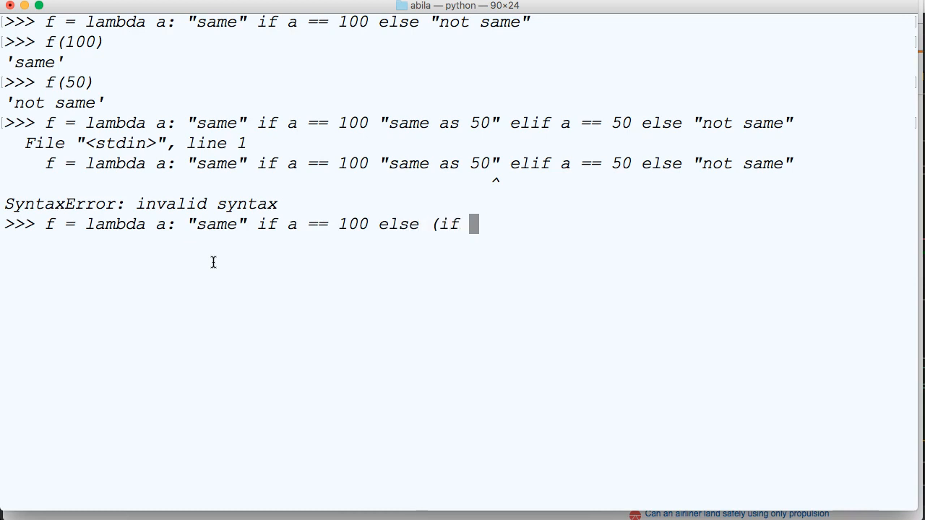
{"action": "type", "text": "a"}
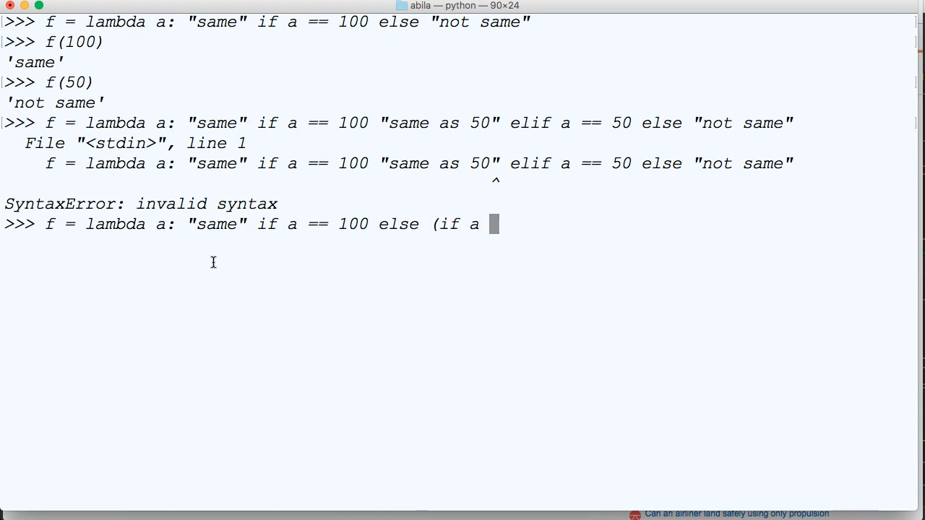
{"action": "type", "text": "== 50"}
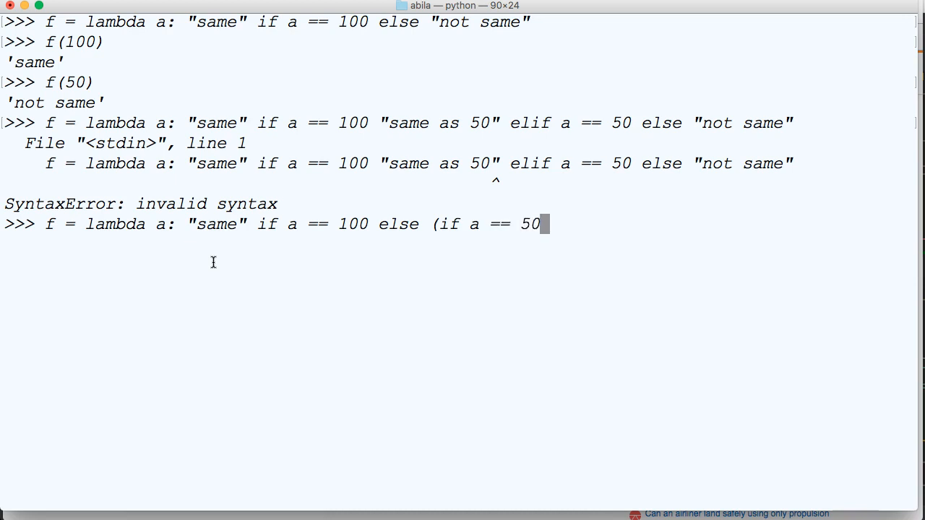
{"action": "key", "text": "Backspace"}
{"action": "type", "text": "\""}
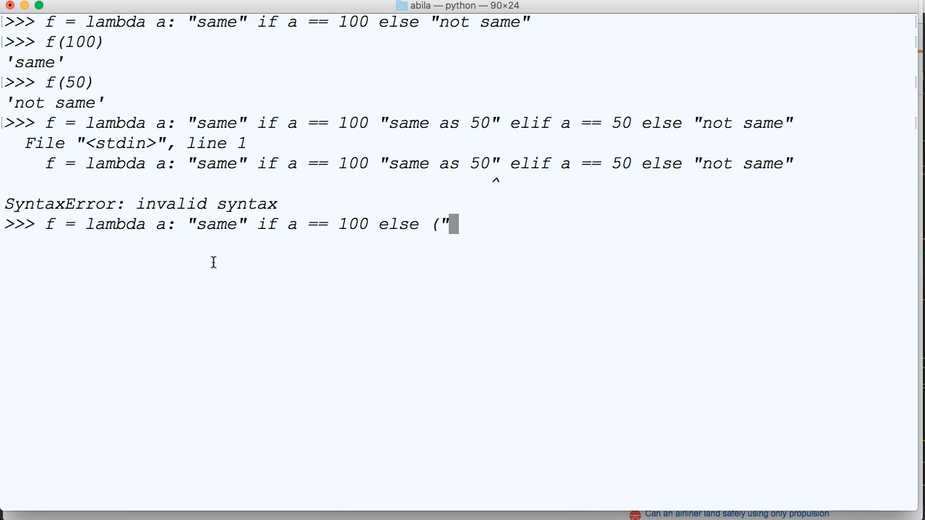
Step: Finish the nested branch "same as 50" if a == 50 else "not same" and define f
{"action": "type", "text": "same as 50\" if"}
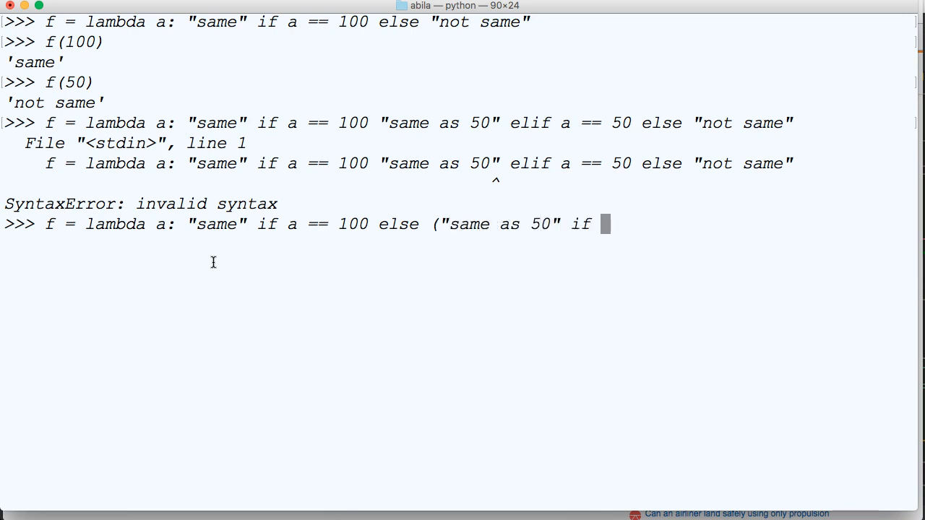
{"action": "type", "text": "a == 50"}
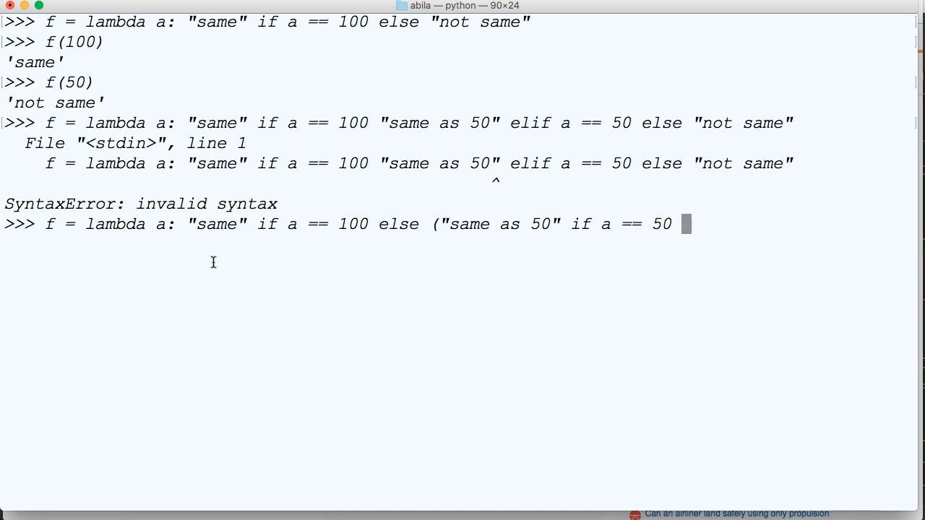
{"action": "type", "text": "else \"not same\")"}
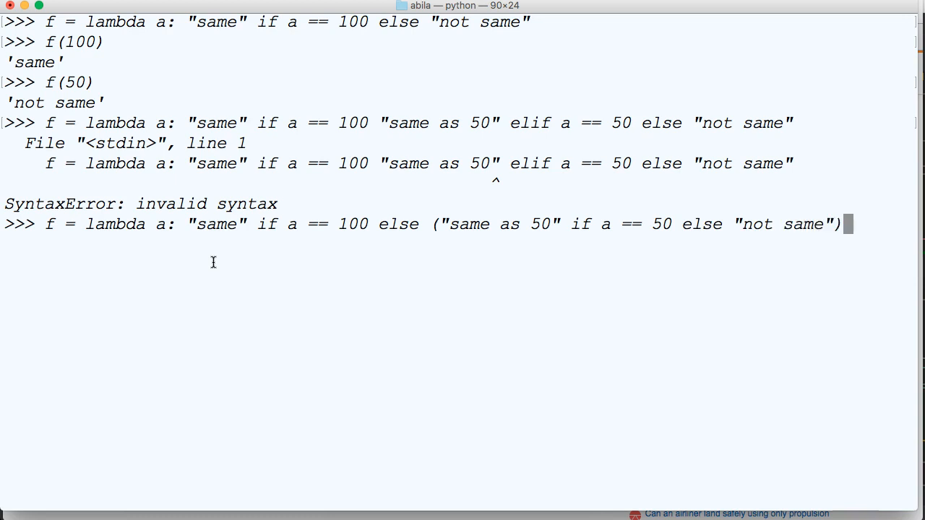
{"action": "type", "text": "f("}
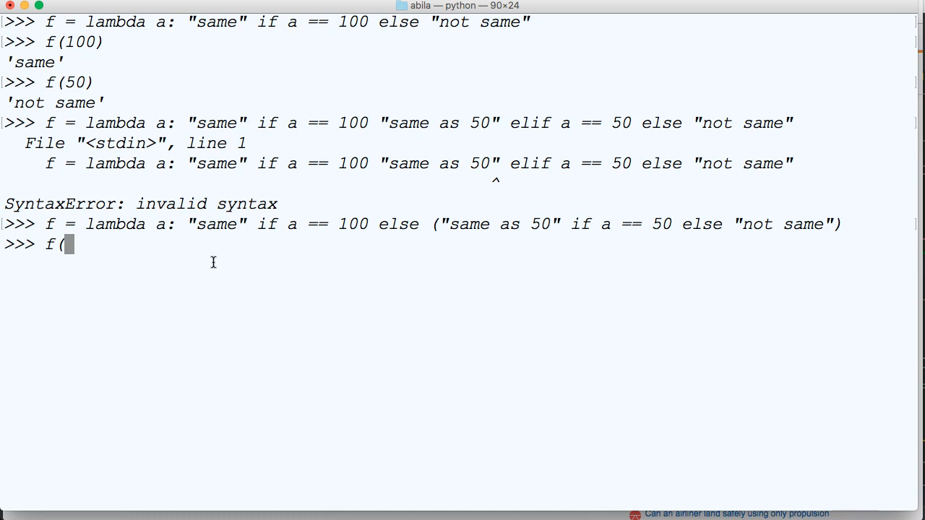
Step: Call f(50) and f(100), getting 'same as 50' and 'same'
{"action": "type", "text": "50)"}
{"action": "type", "text": "f"}
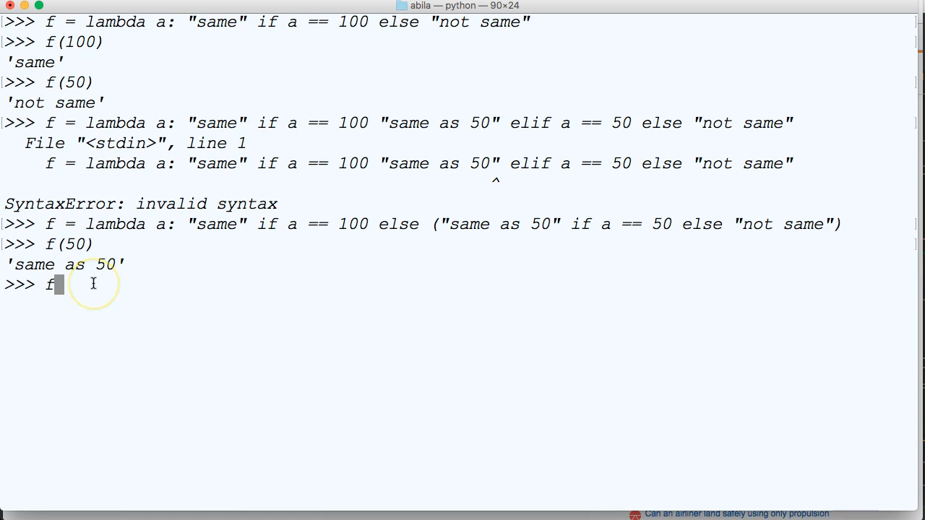
{"action": "type", "text": "(100"}
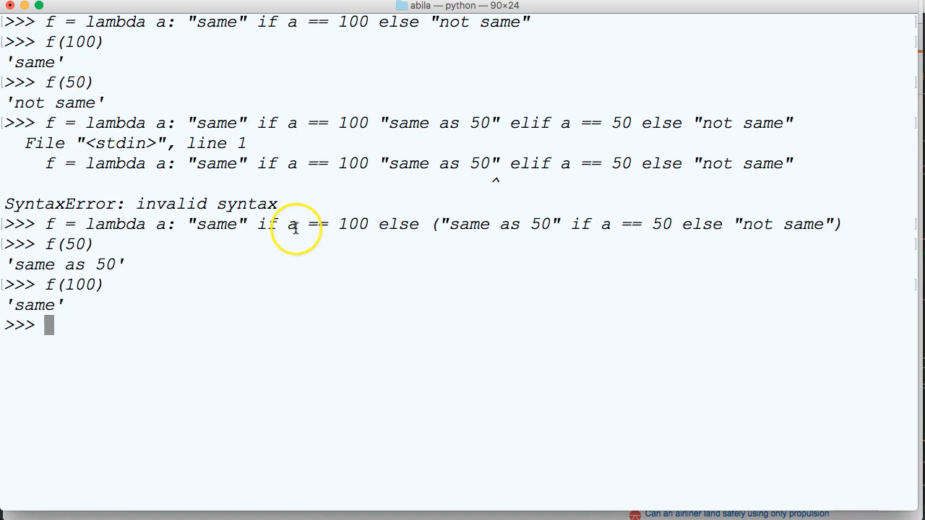
{"action": "mouse_move", "coordinate": [360, 243]}
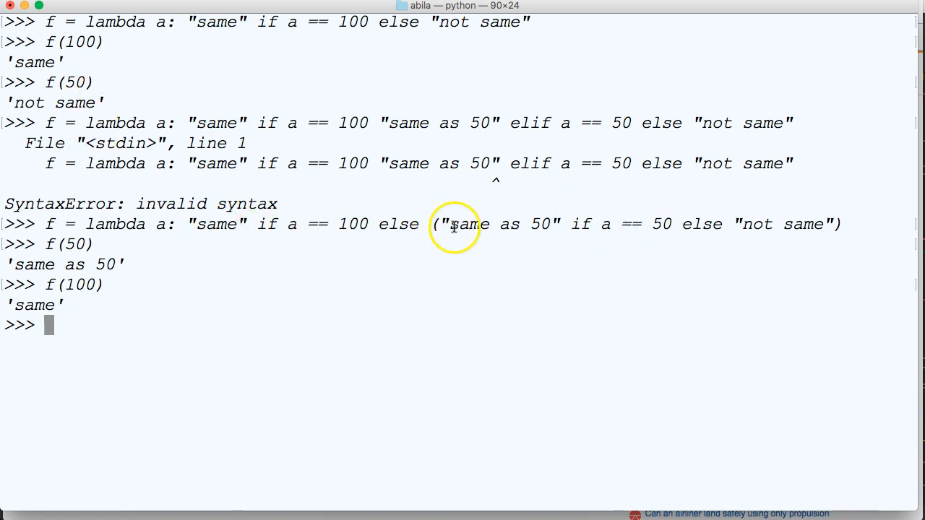
{"action": "mouse_move", "coordinate": [488, 229]}
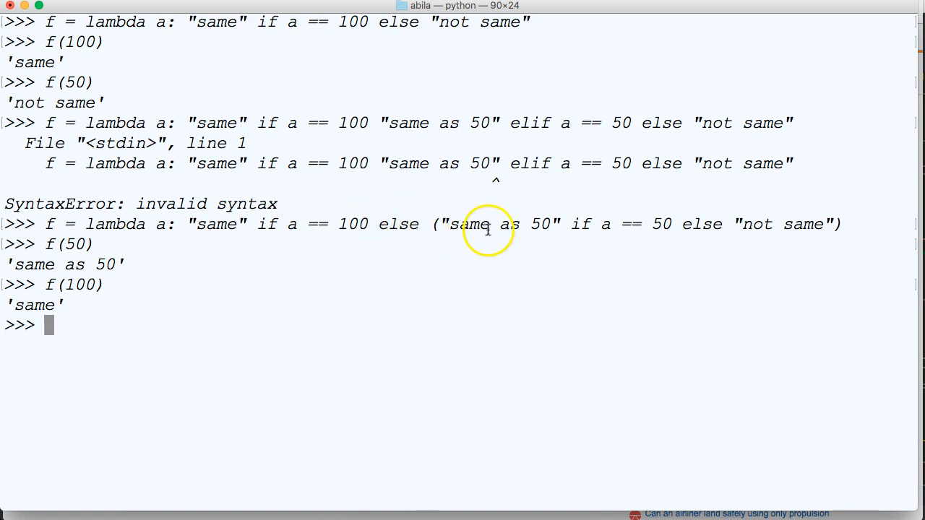
{"action": "mouse_move", "coordinate": [179, 251]}
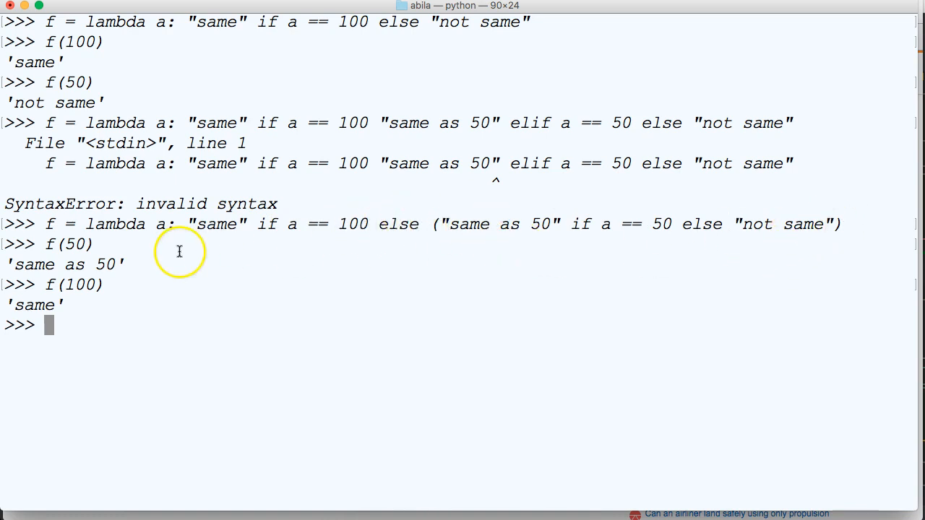
{"action": "mouse_move", "coordinate": [240, 358]}
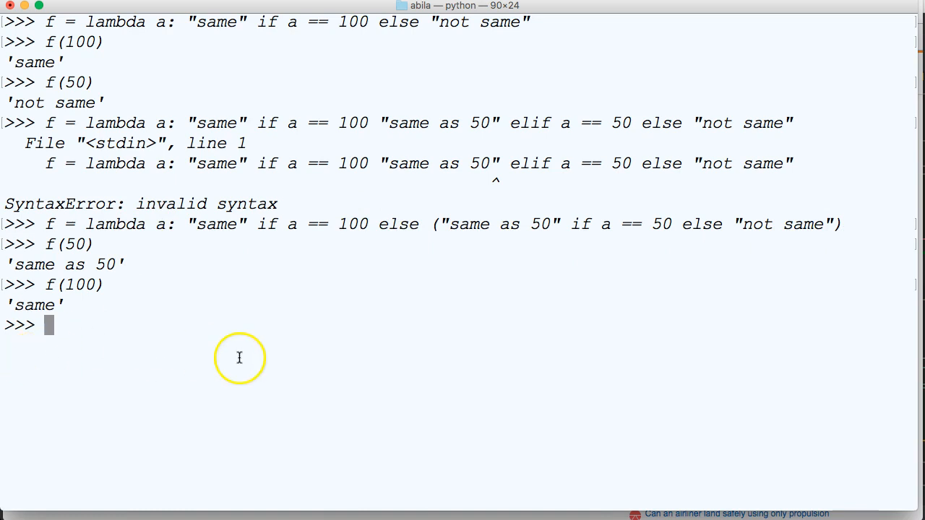
{"action": "mouse_move", "coordinate": [324, 295]}
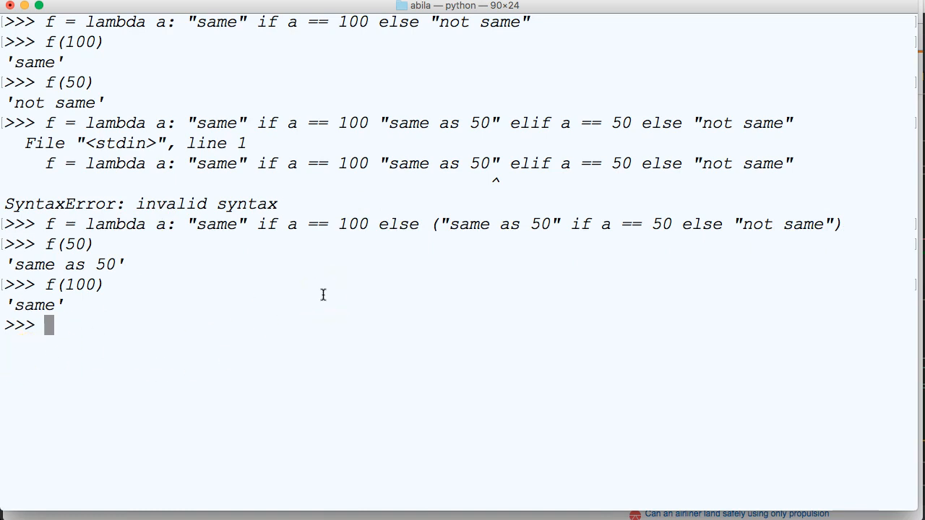
{"action": "mouse_move", "coordinate": [234, 370]}
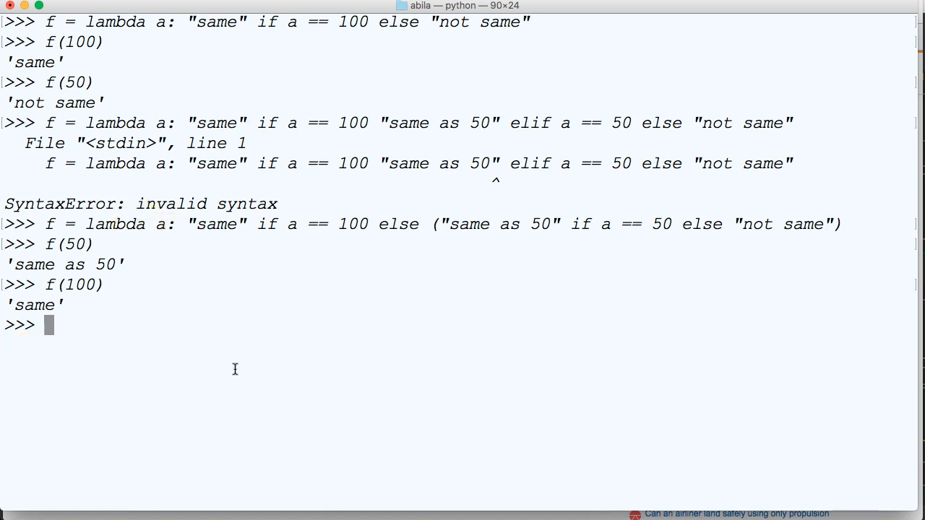